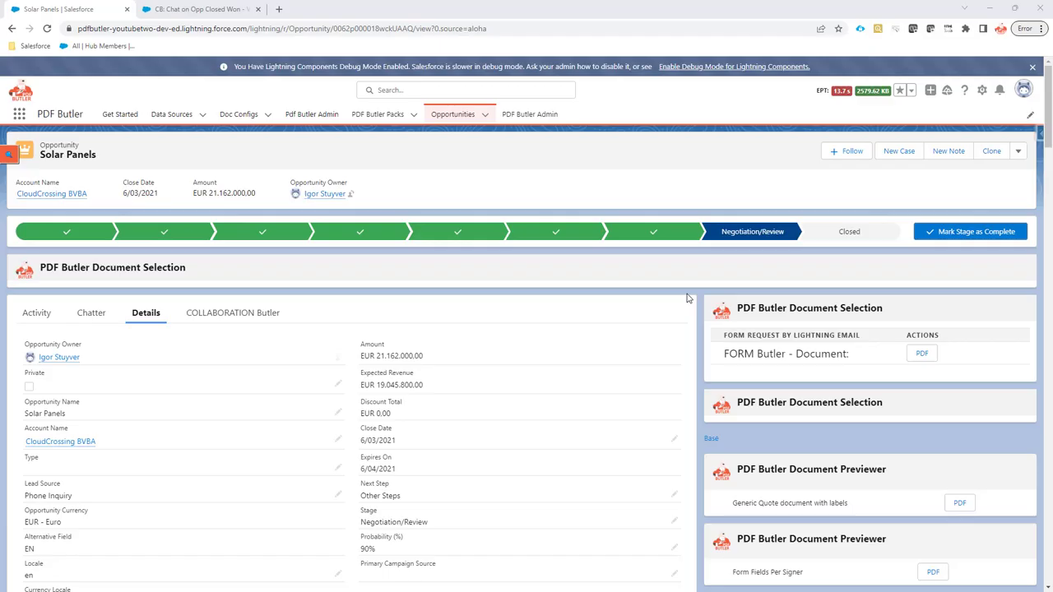
pyautogui.moveTo(671, 348)
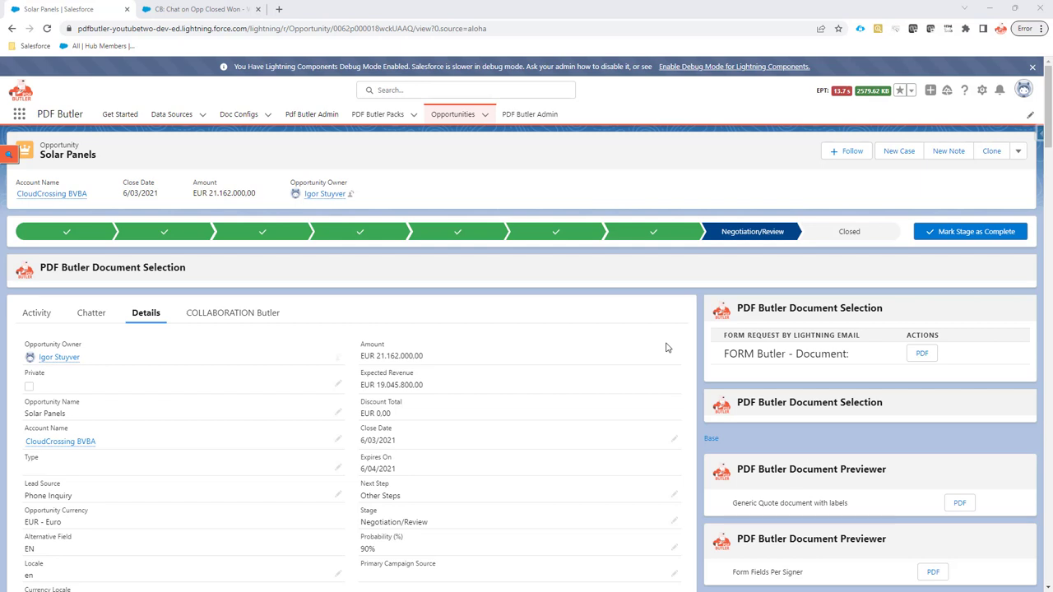
pyautogui.moveTo(830, 237)
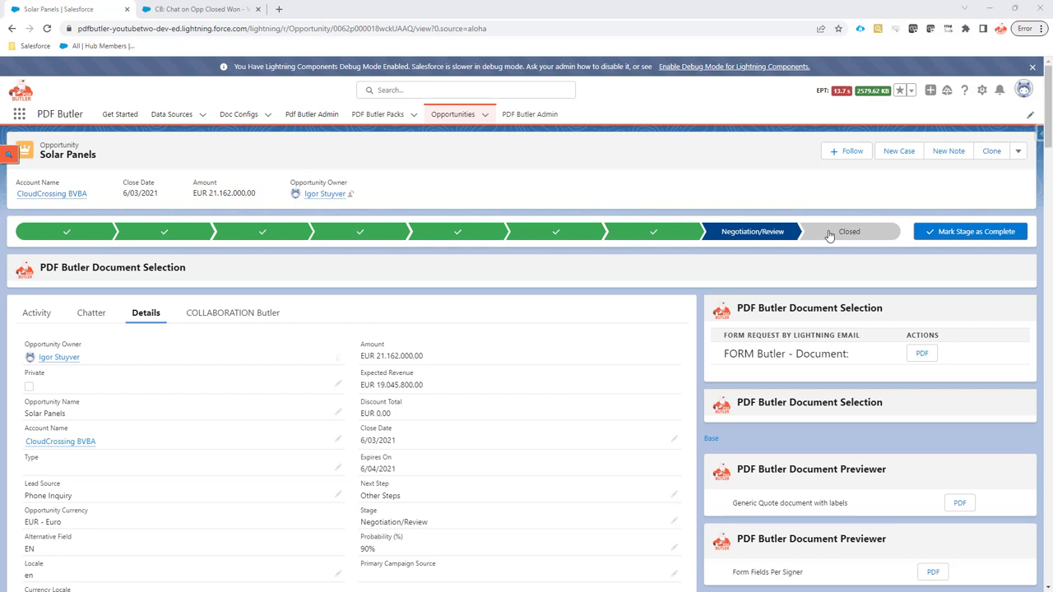
pyautogui.moveTo(829, 233)
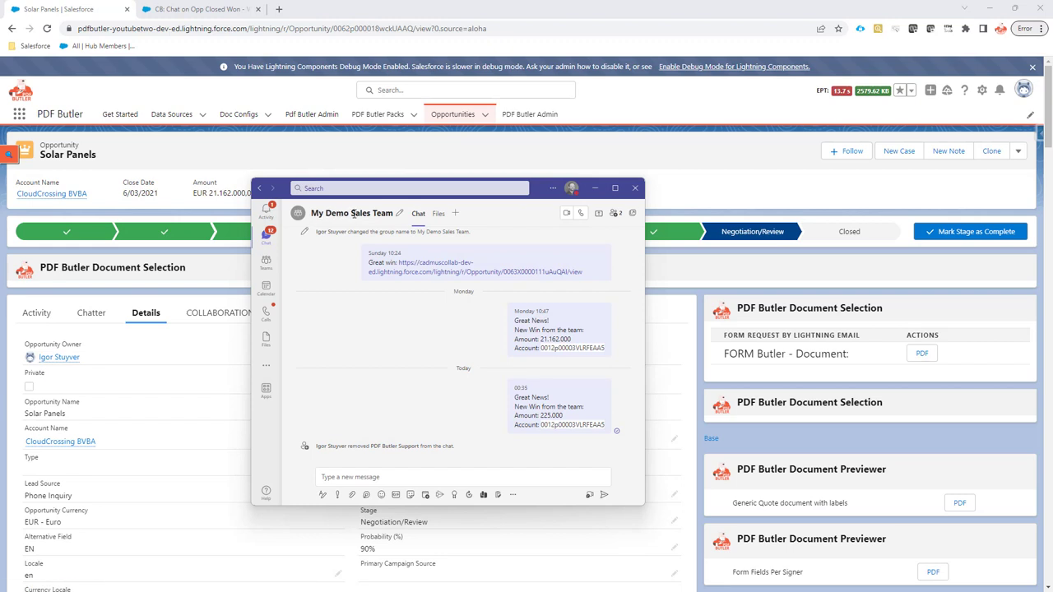
pyautogui.moveTo(349, 296)
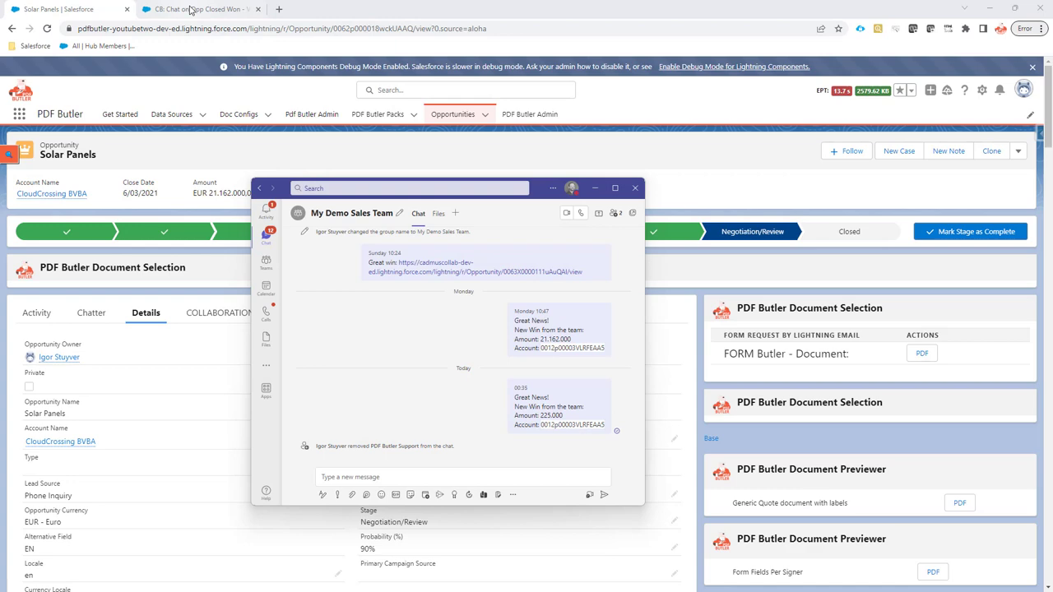
# Step: Review the Start element's Opportunity Closed Won trigger settings and cancel without changes
pyautogui.click(194, 10)
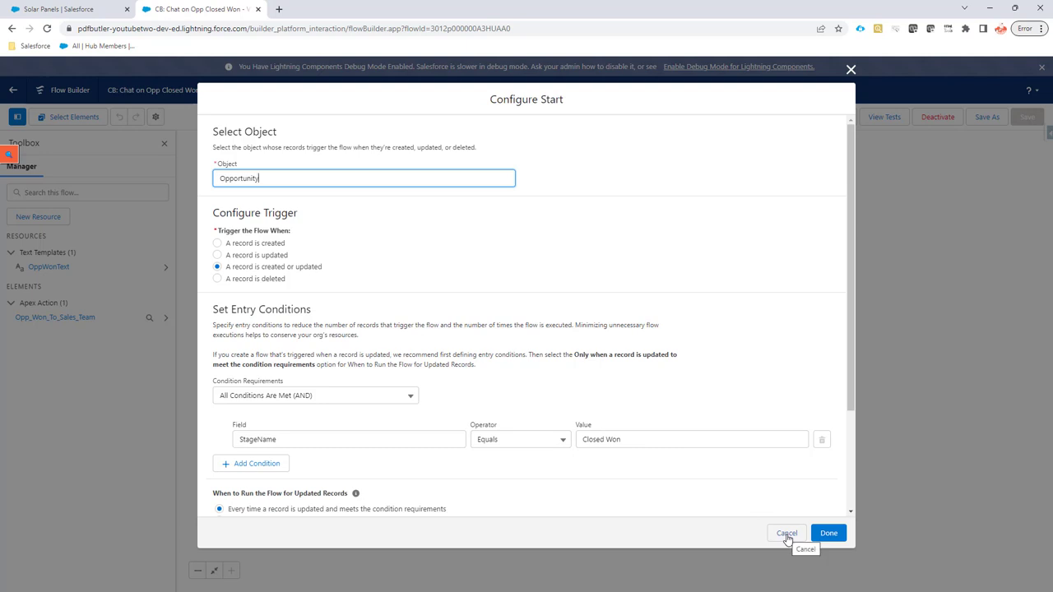
pyautogui.click(787, 533)
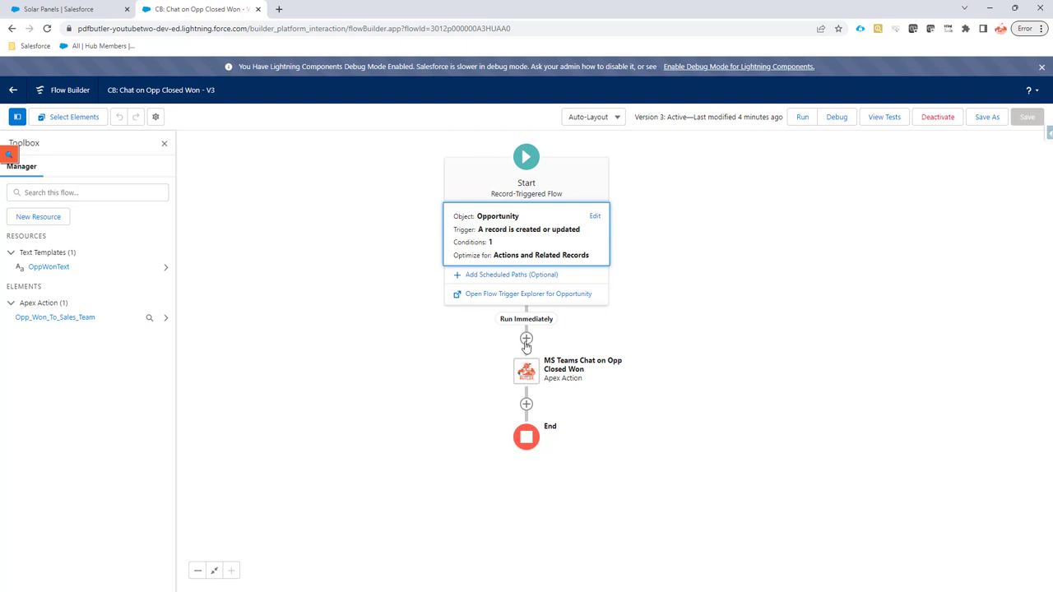
# Step: Add the COLLABORATION Butler 'Create a MS Teams chat message' action to the flow
pyautogui.click(526, 339)
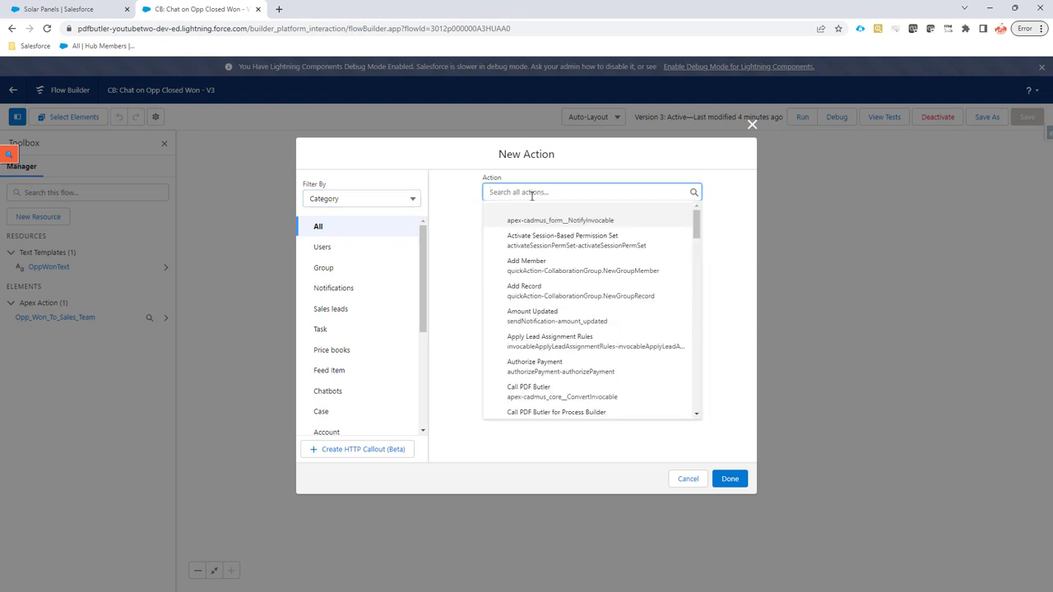
pyautogui.write('coll')
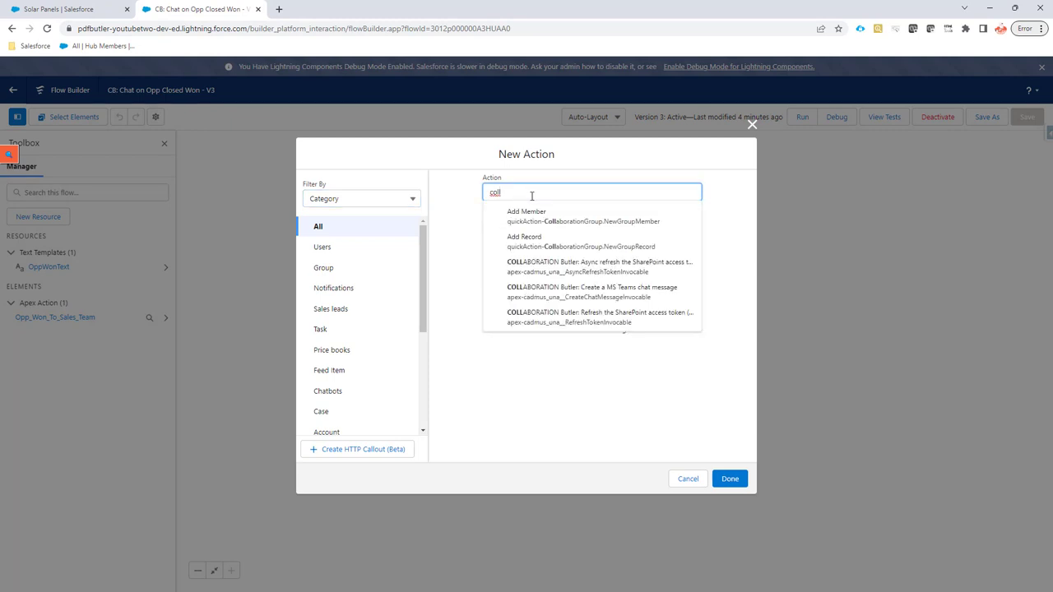
pyautogui.moveTo(648, 293)
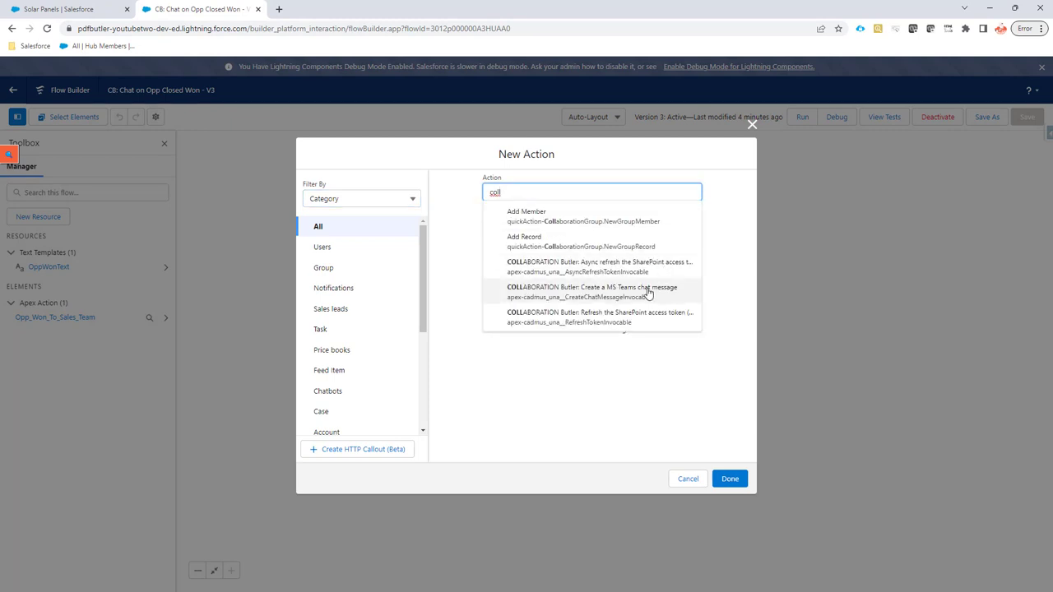
pyautogui.click(591, 291)
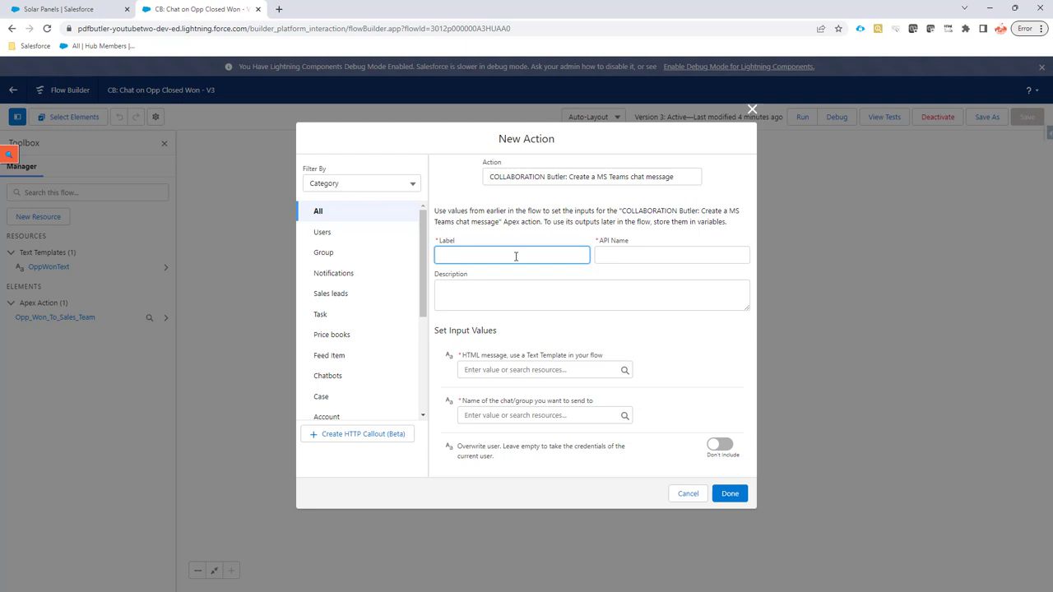
# Step: Label it Closed Won Victory, use OppWonText as the message and My Demo Sales Team as chat name
pyautogui.write('CLos')
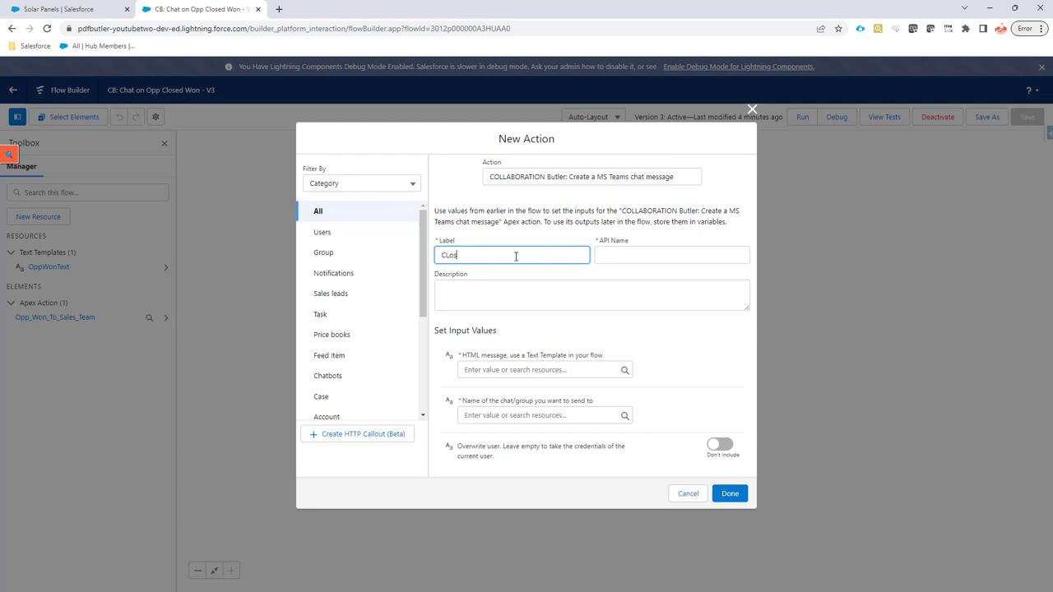
pyautogui.write('Closed Won Victory')
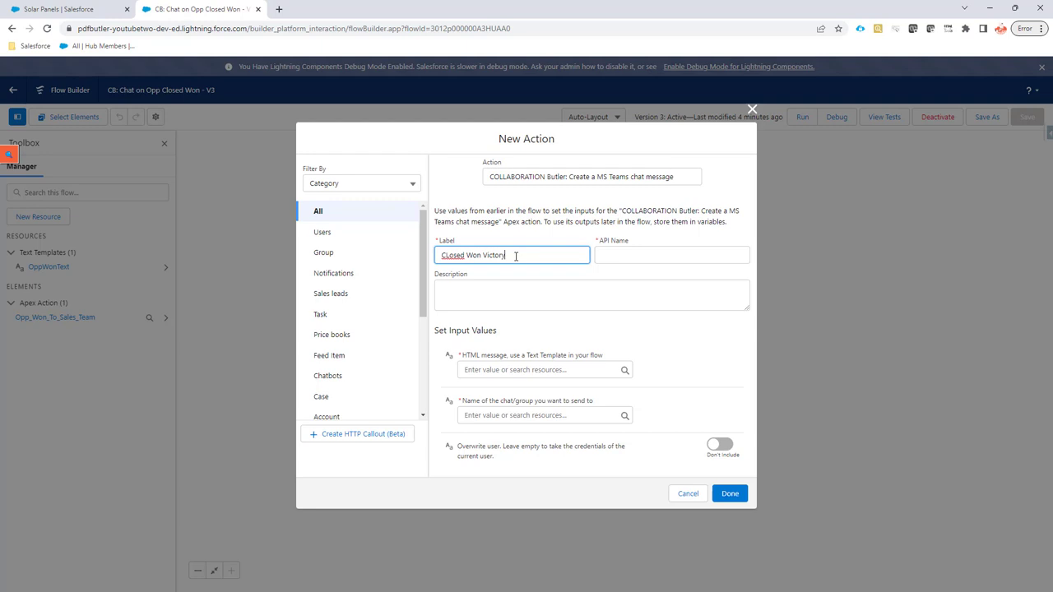
pyautogui.click(540, 369)
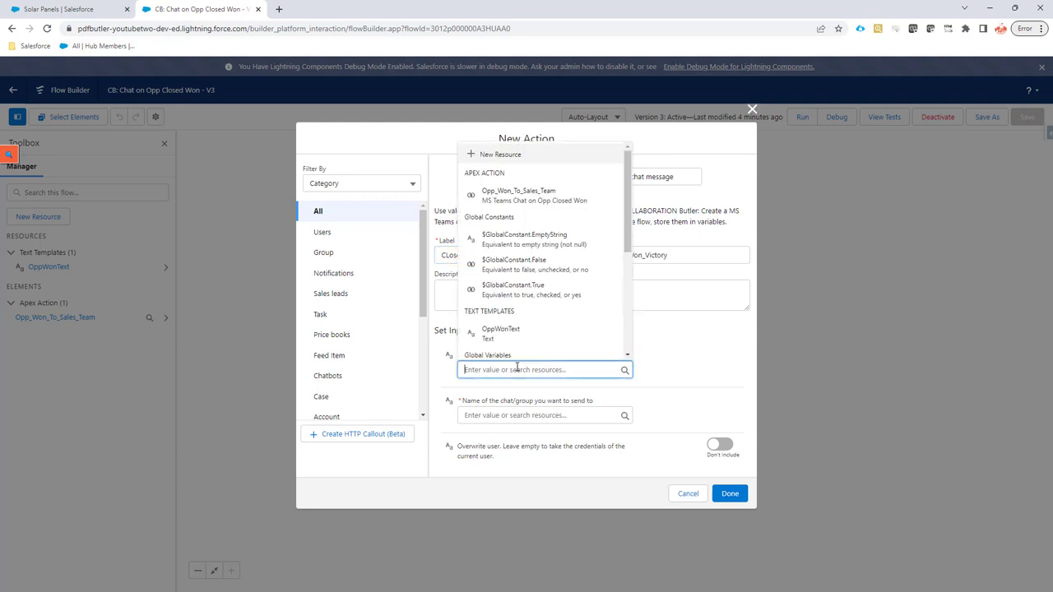
pyautogui.moveTo(503, 336)
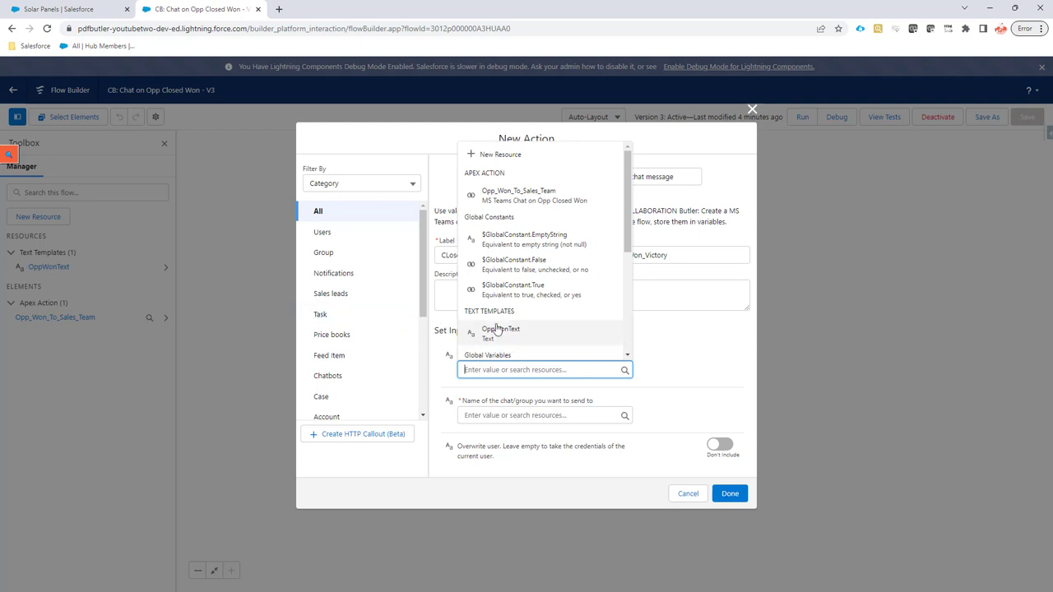
pyautogui.click(500, 333)
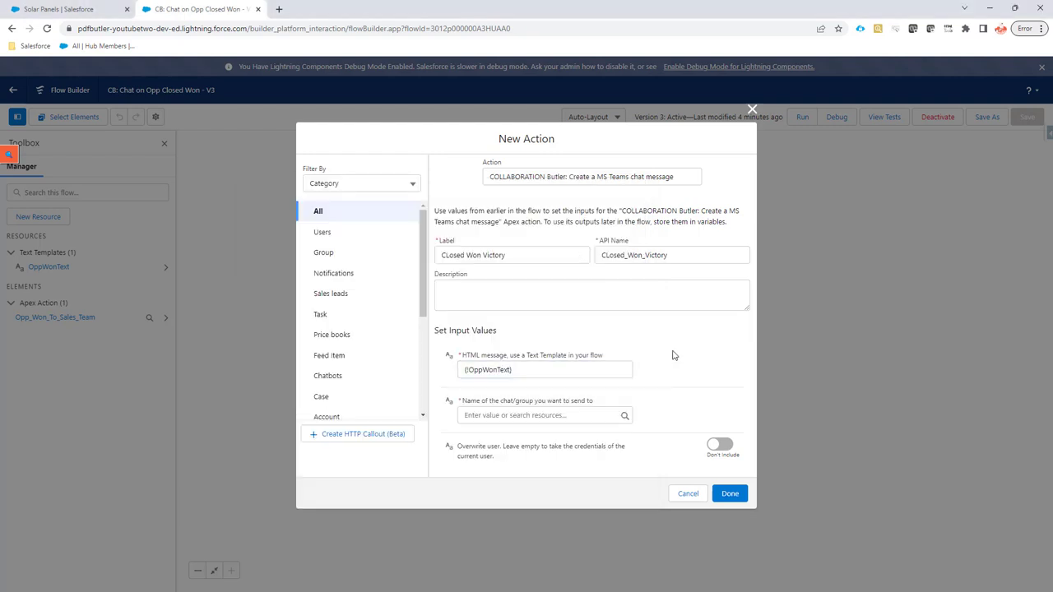
pyautogui.write('My Demo Sales Team')
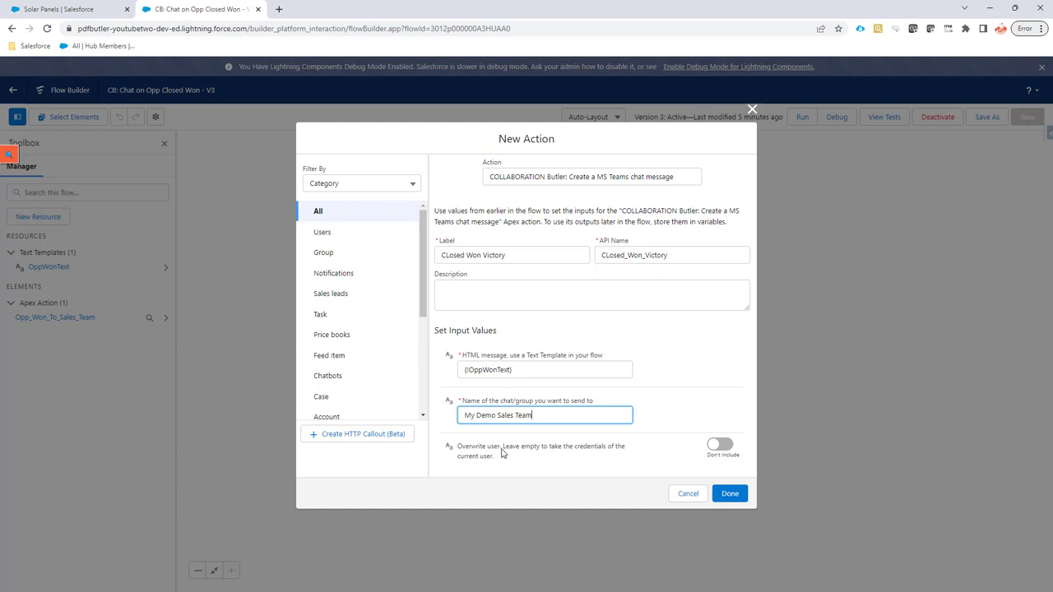
pyautogui.moveTo(474, 449)
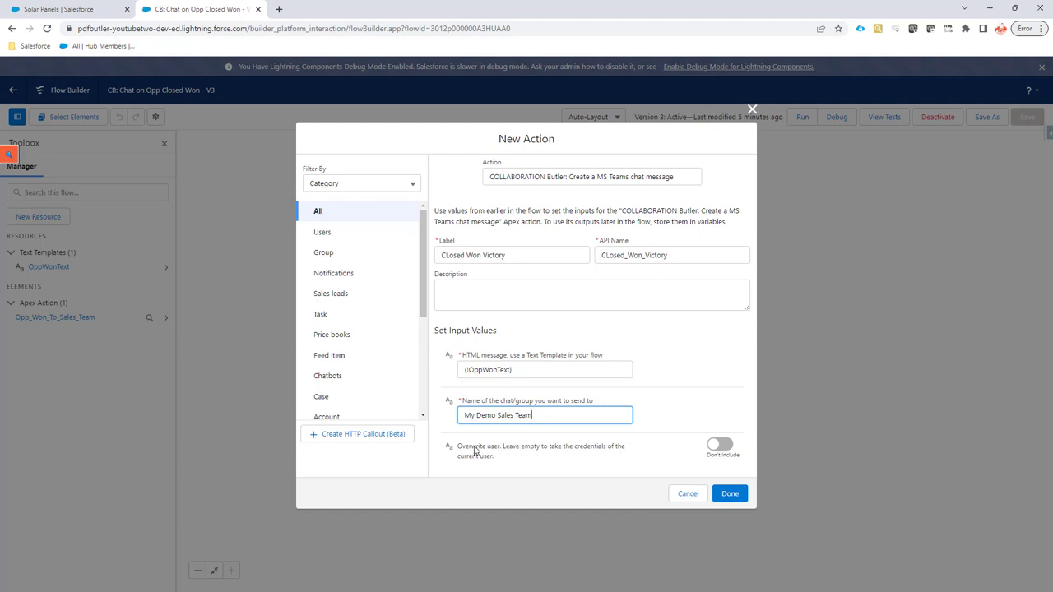
pyautogui.moveTo(480, 454)
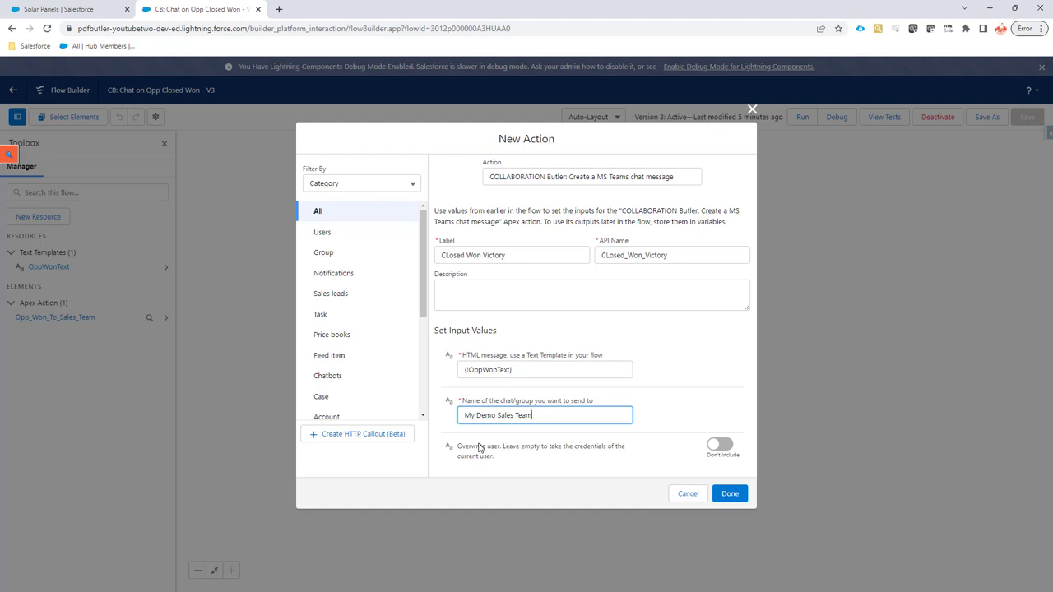
pyautogui.moveTo(484, 447)
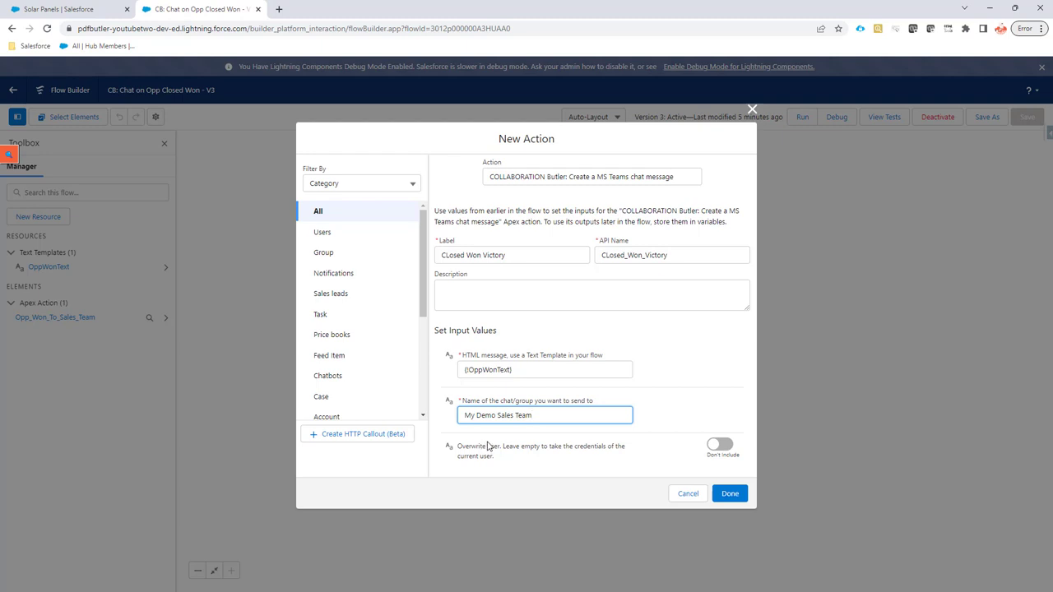
pyautogui.moveTo(506, 456)
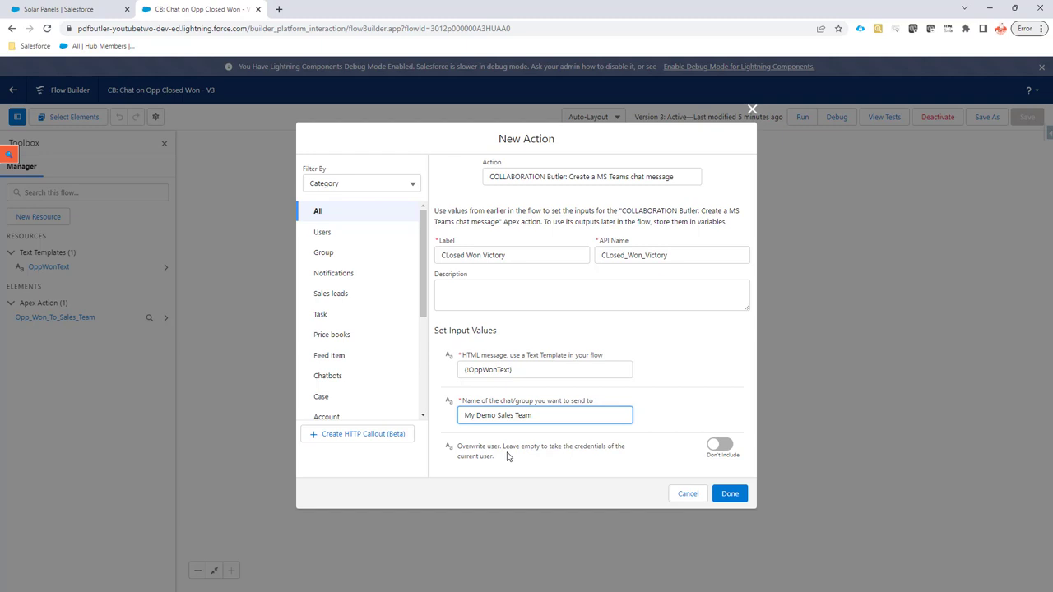
pyautogui.moveTo(523, 451)
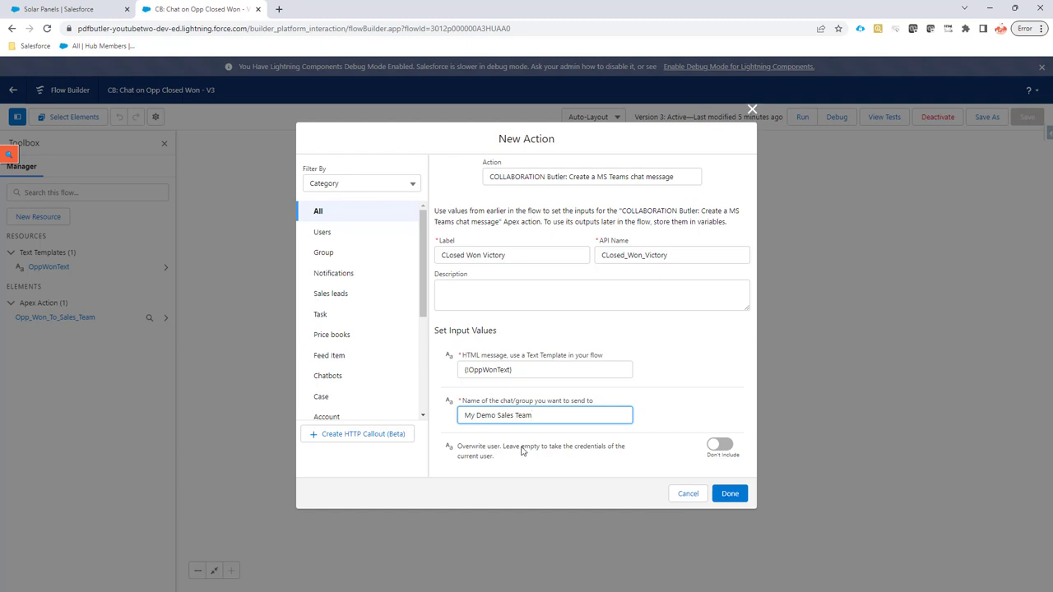
pyautogui.moveTo(510, 454)
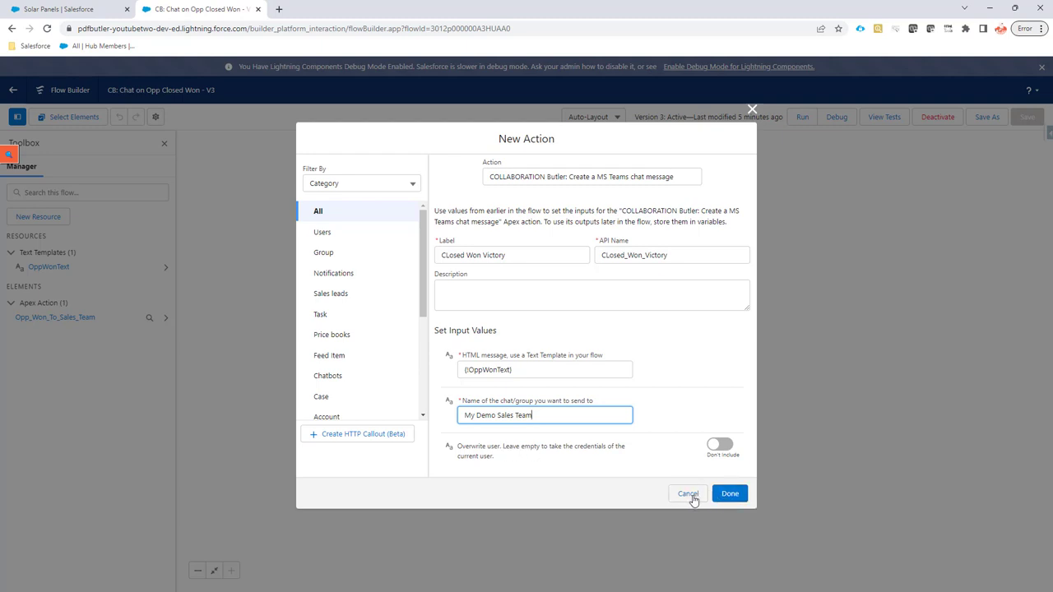
# Step: Discard the duplicate Teams chat action and confirm the existing one with Done
pyautogui.click(728, 493)
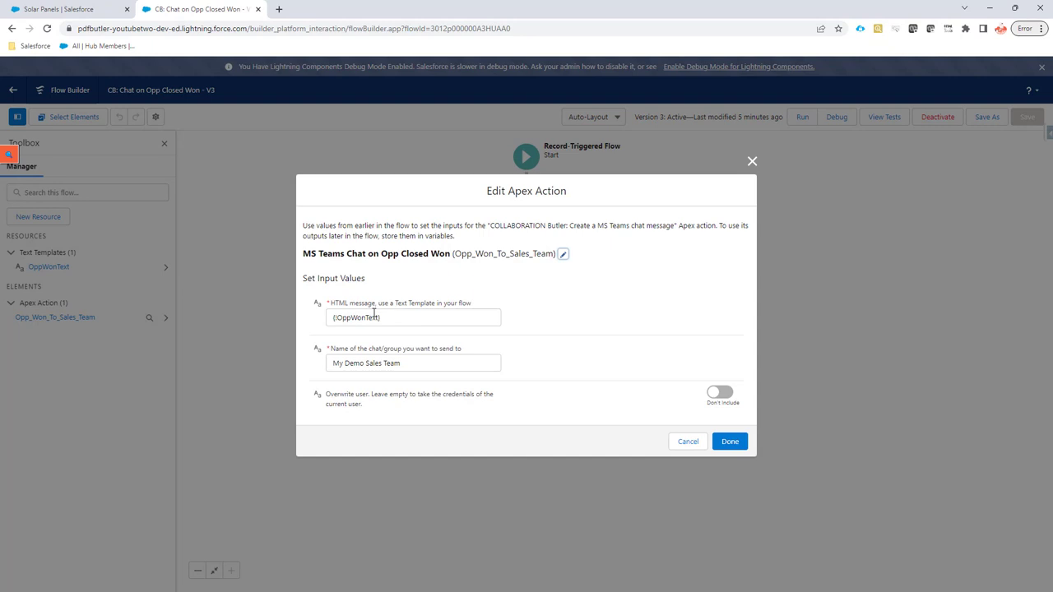
pyautogui.moveTo(731, 441)
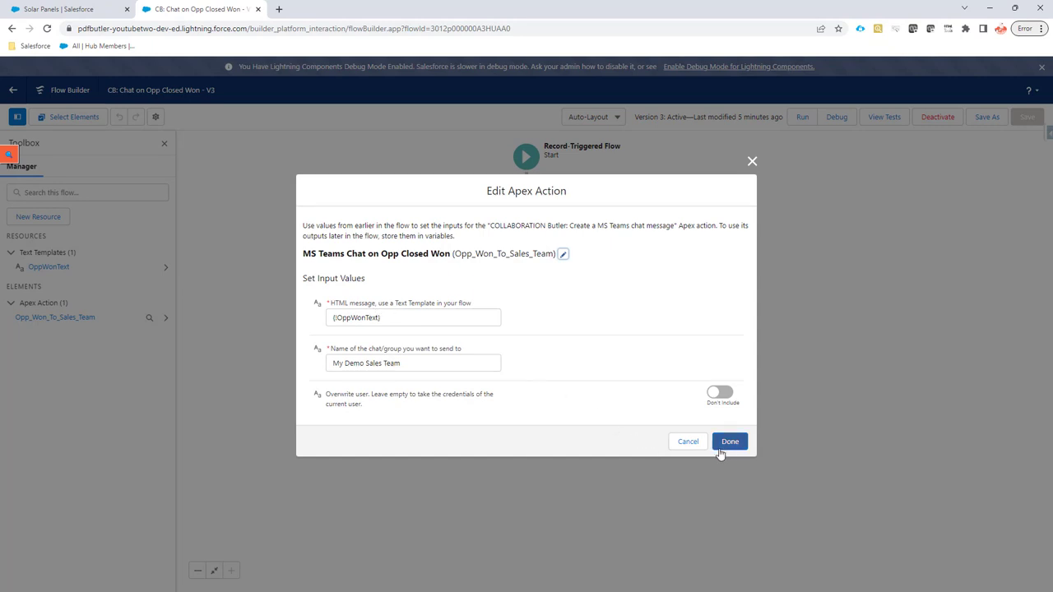
pyautogui.click(730, 440)
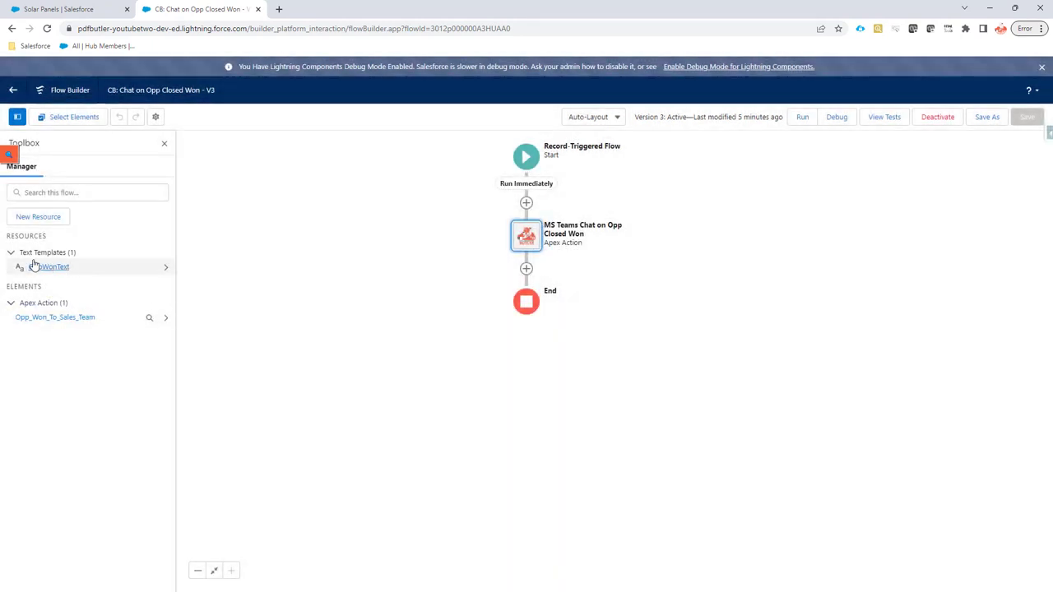
pyautogui.click(49, 266)
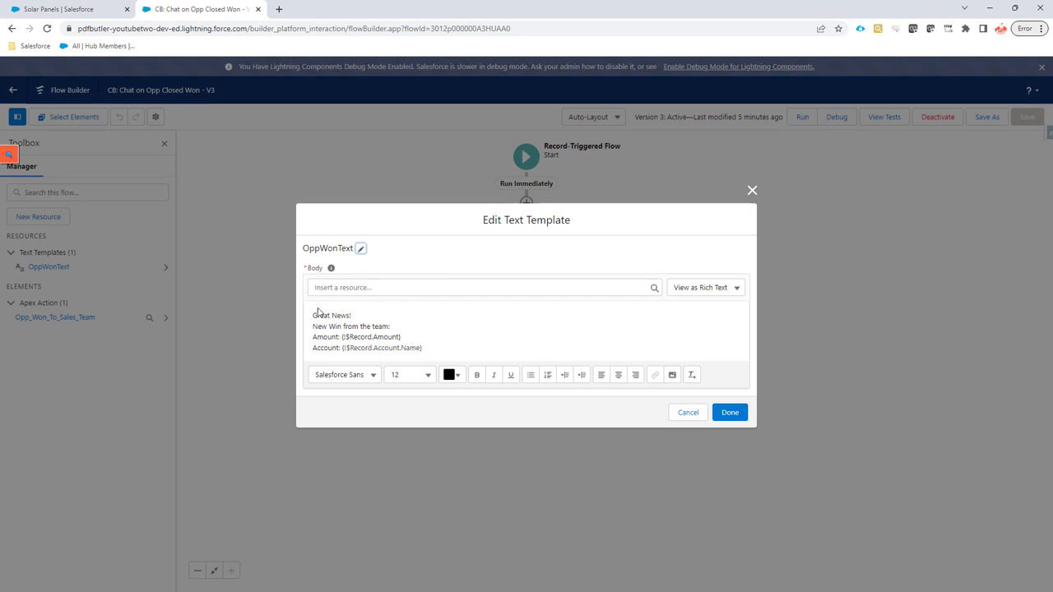
pyautogui.doubleClick(320, 326)
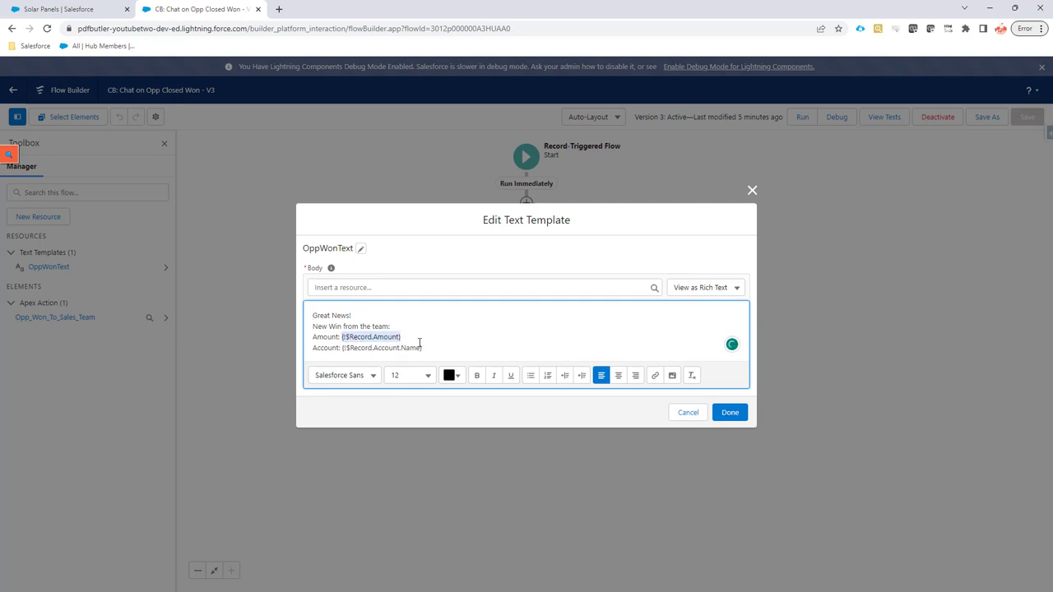
pyautogui.doubleClick(372, 335)
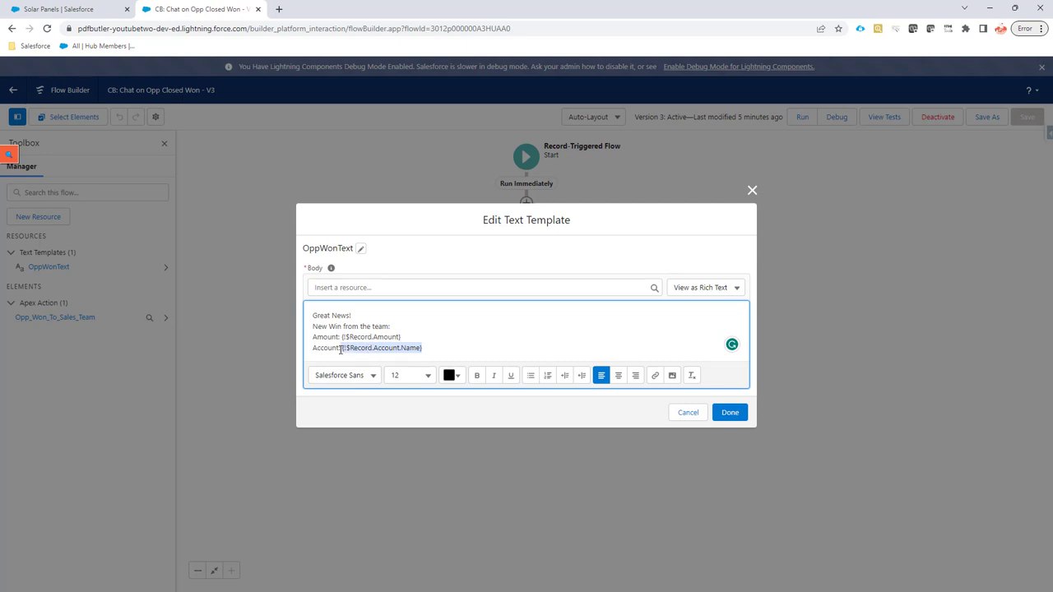
pyautogui.moveTo(694, 414)
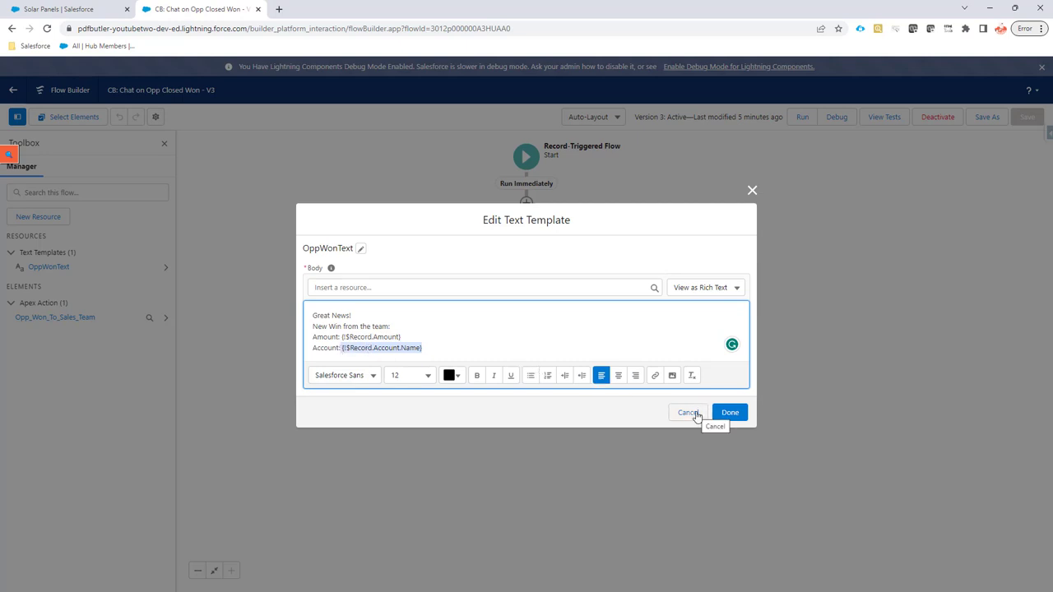
pyautogui.click(691, 412)
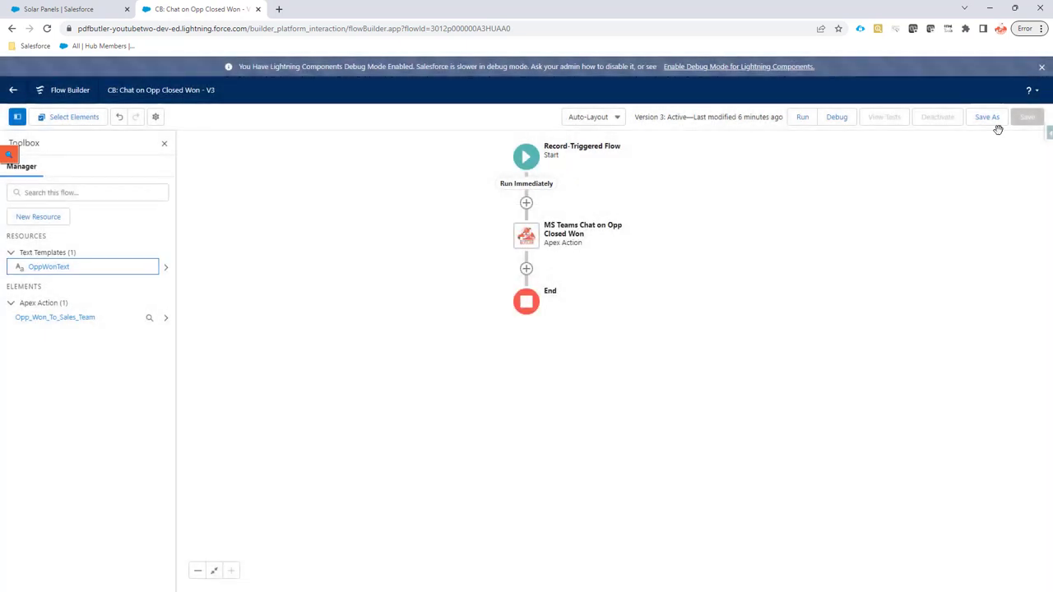
# Step: Save the flow as new Version 4 and activate it
pyautogui.click(987, 117)
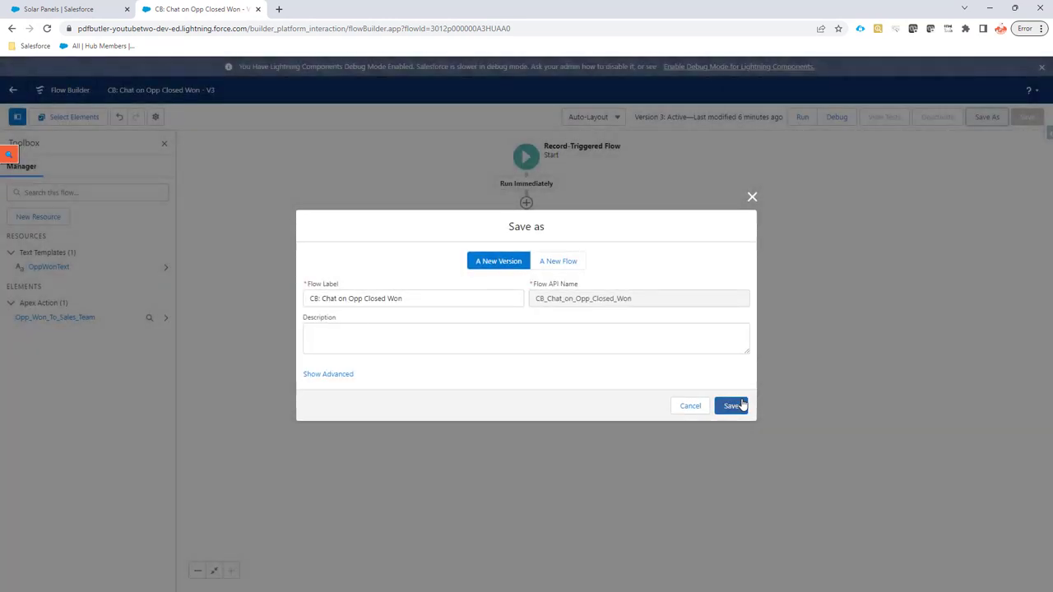
pyautogui.click(730, 405)
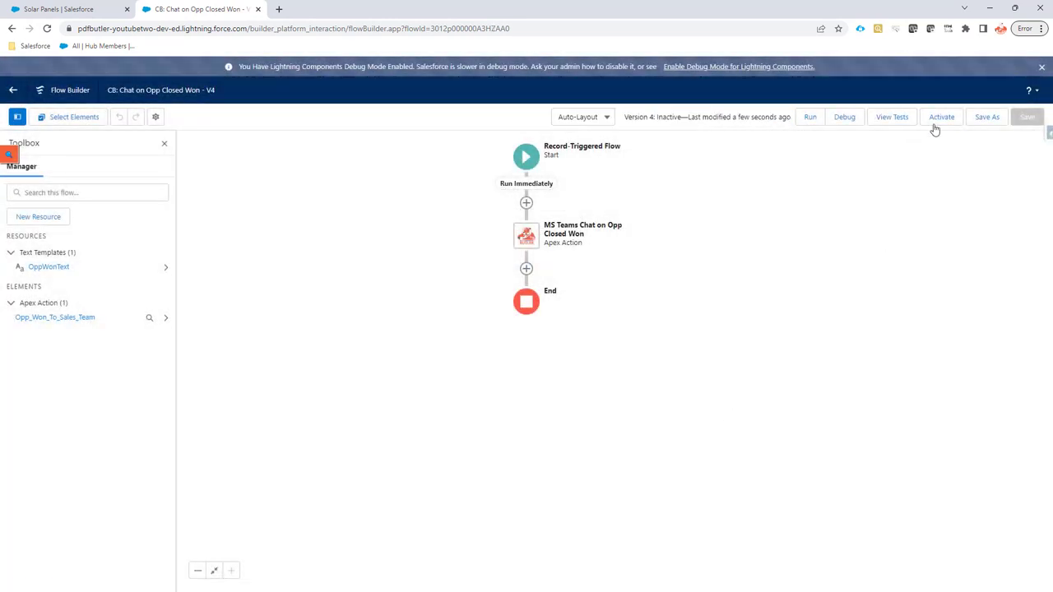
pyautogui.click(941, 115)
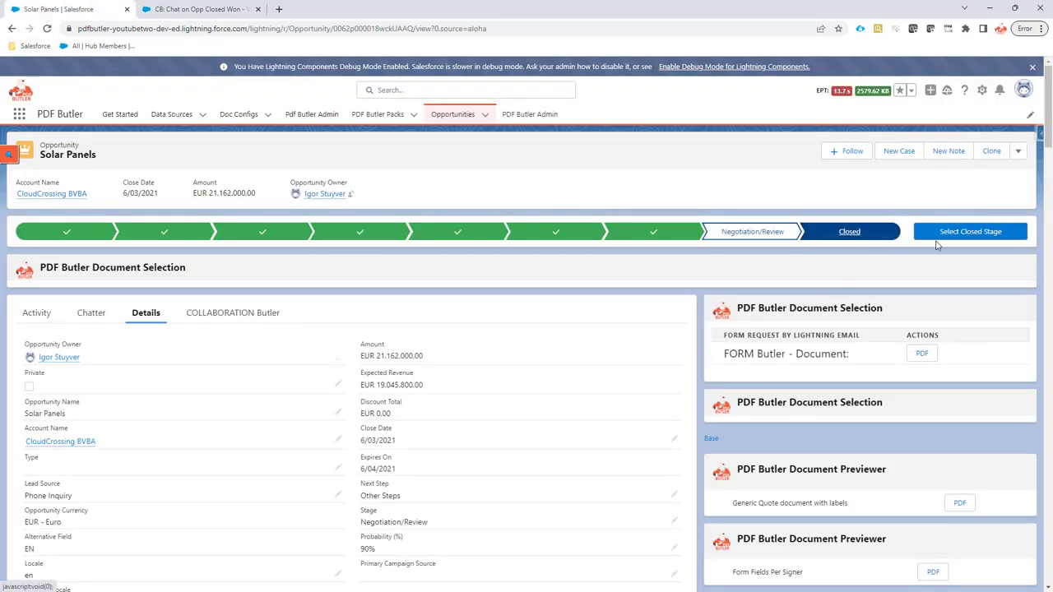
# Step: Set the Solar Panels opportunity stage to Closed Won and save
pyautogui.click(971, 230)
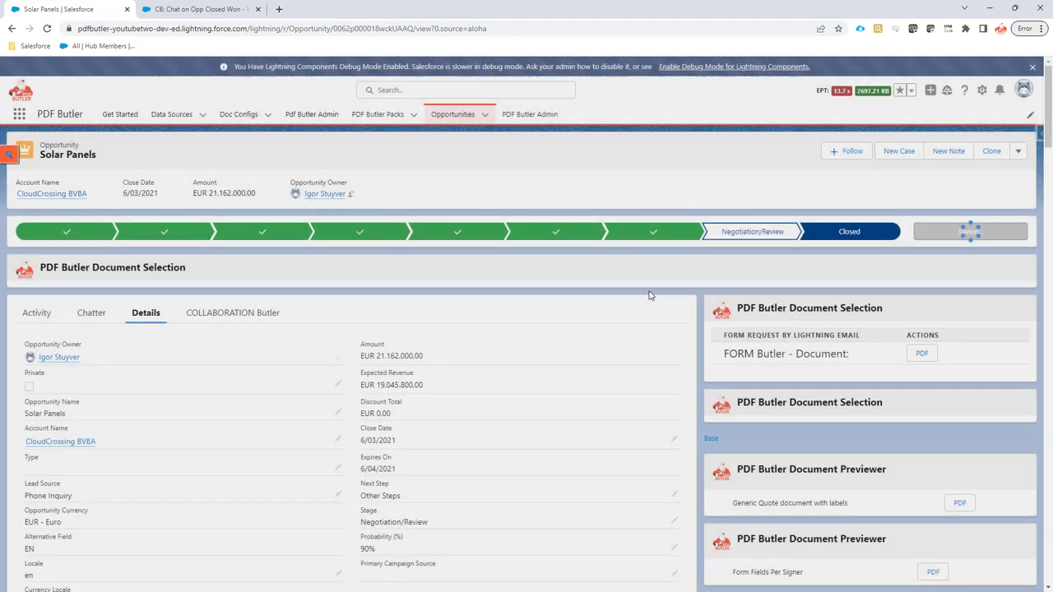
pyautogui.click(954, 231)
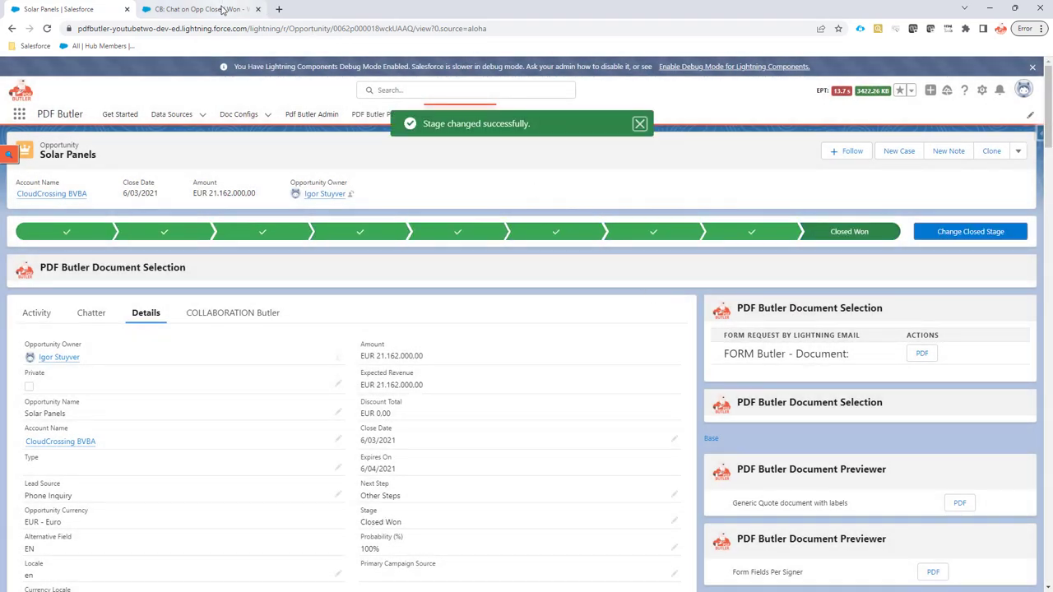
pyautogui.moveTo(201, 10)
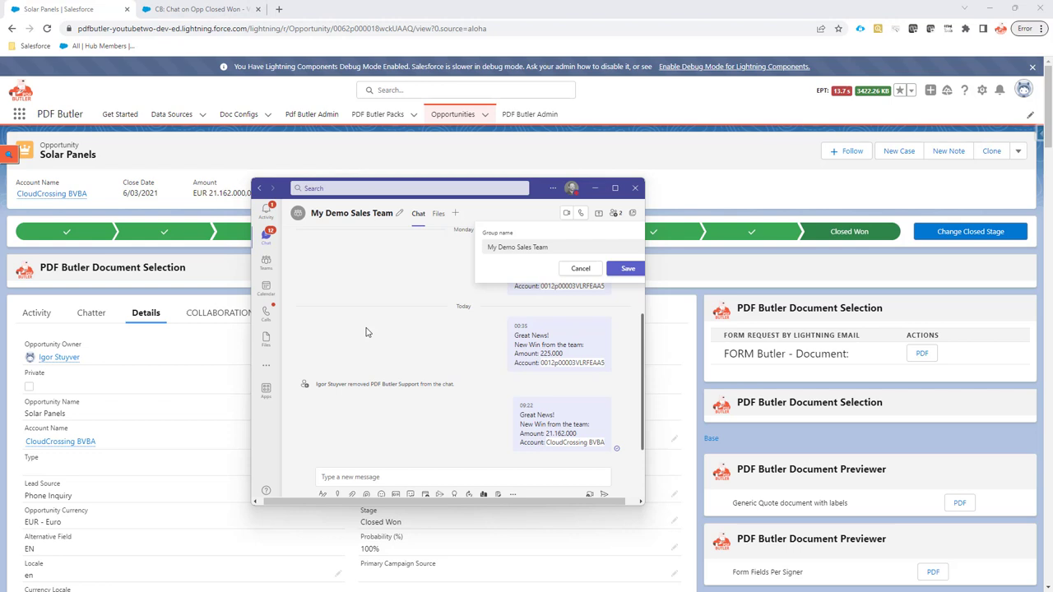
# Step: Confirm the new Great News win post for CloudCrossing BVBA in the team chat, then return to Salesforce
pyautogui.click(579, 268)
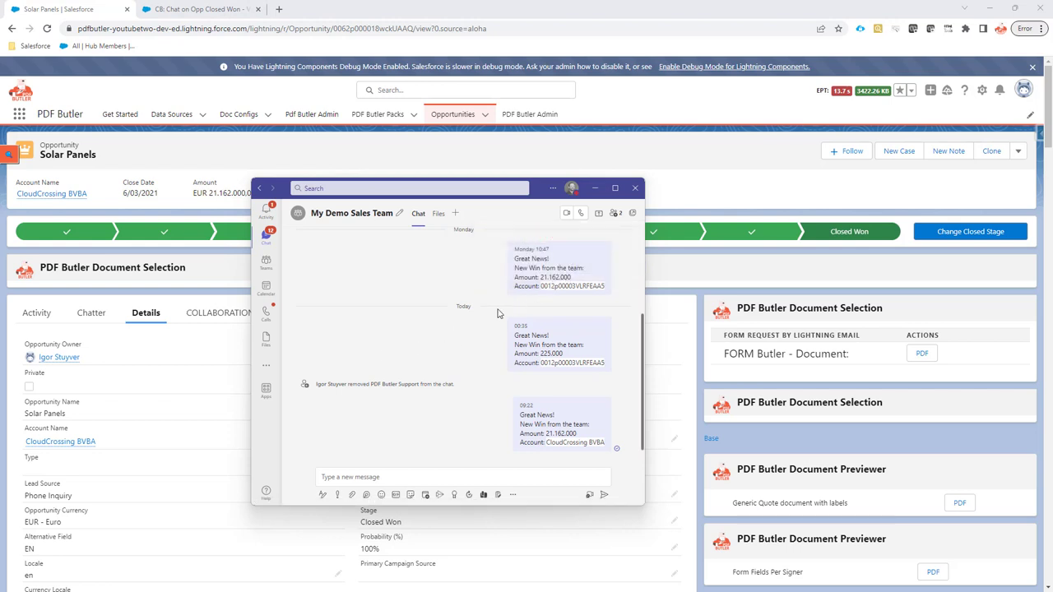
pyautogui.moveTo(467, 319)
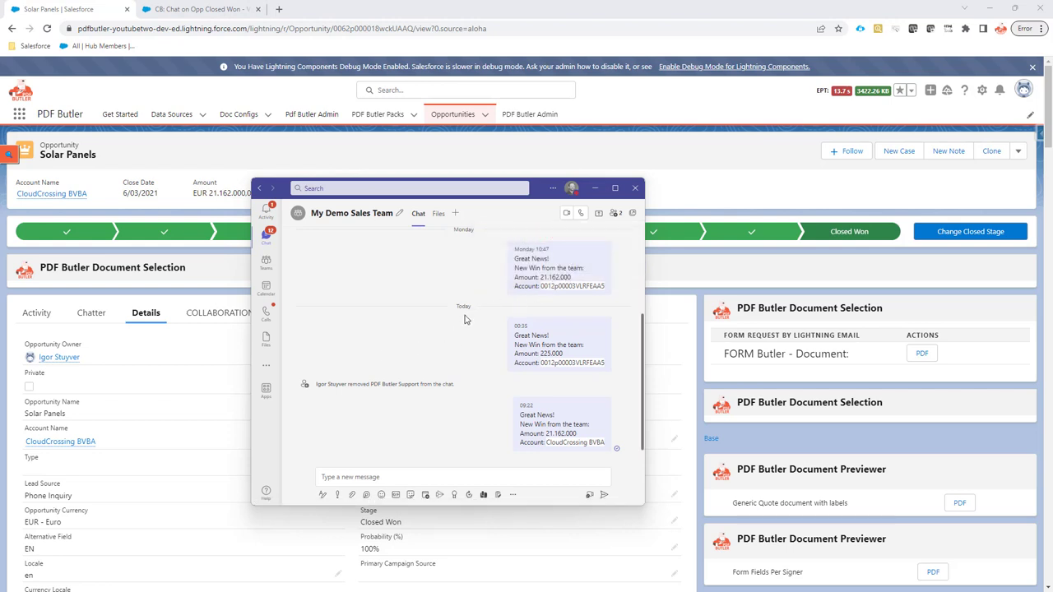
pyautogui.moveTo(431, 310)
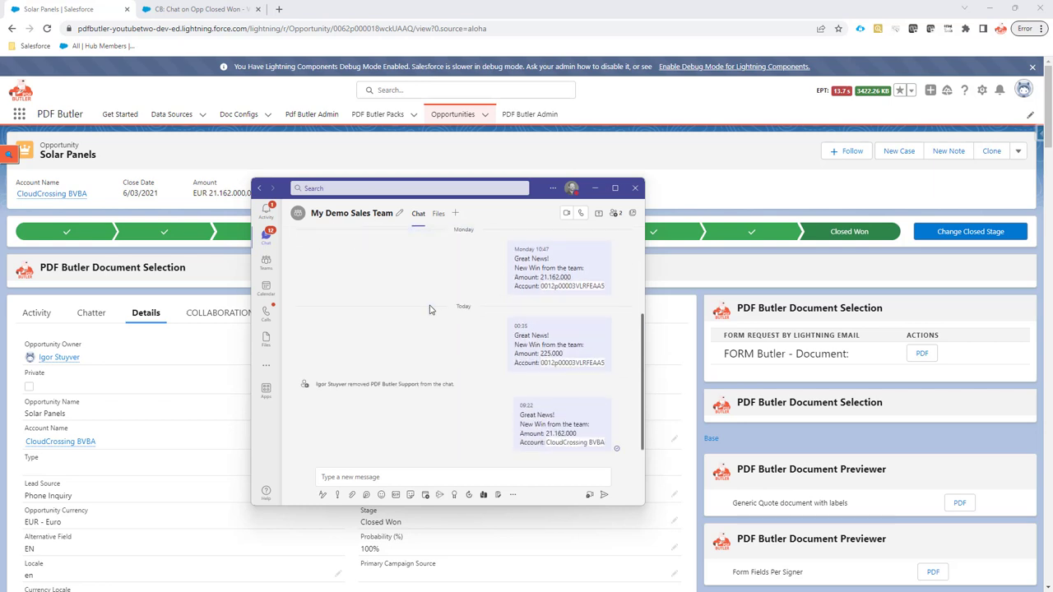
pyautogui.moveTo(543, 424)
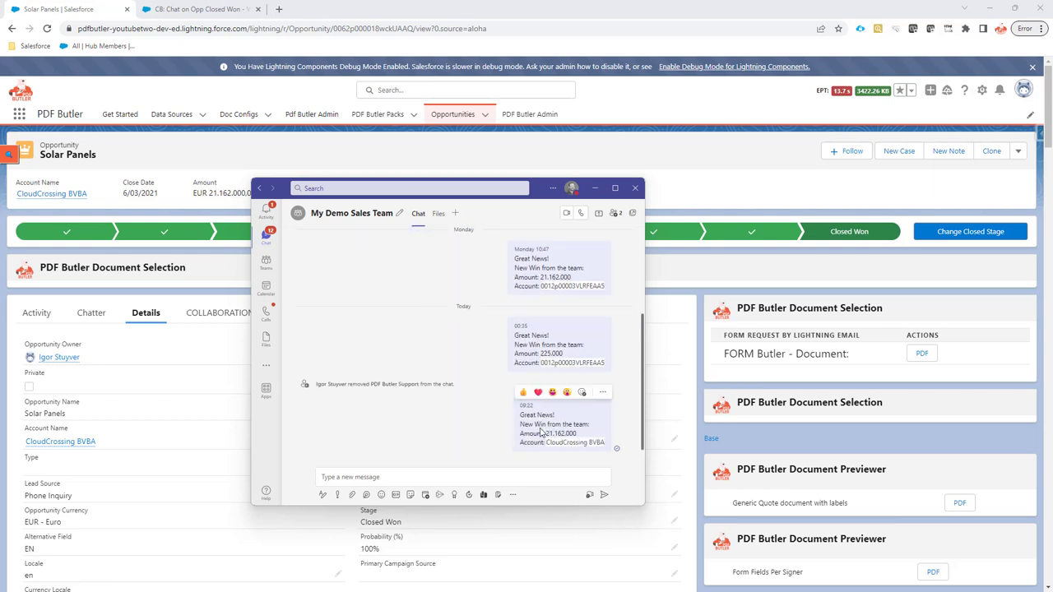
pyautogui.moveTo(519, 405); pyautogui.dragTo(576, 429)
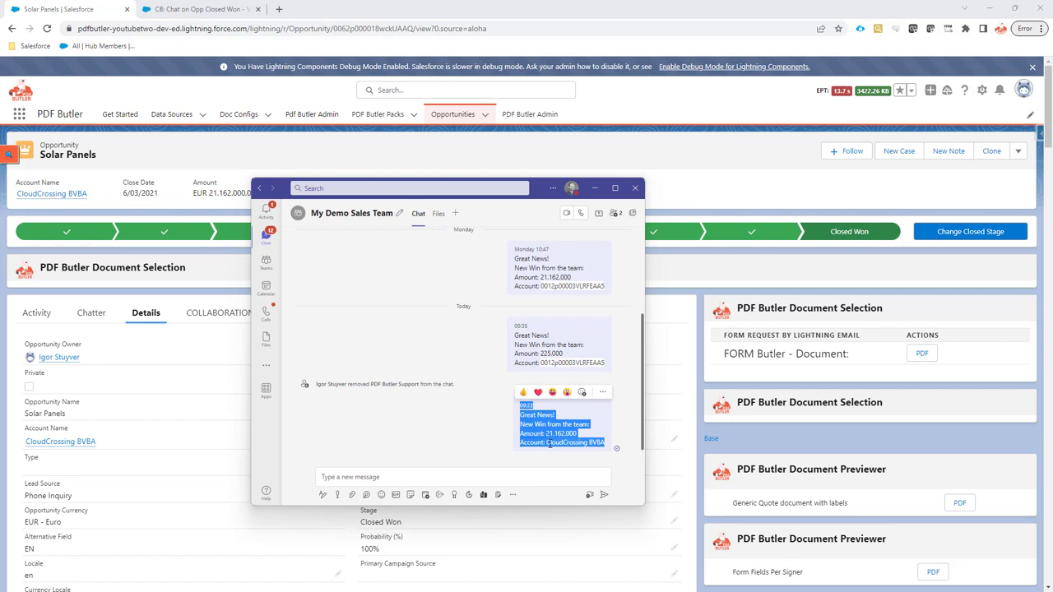
pyautogui.moveTo(467, 425)
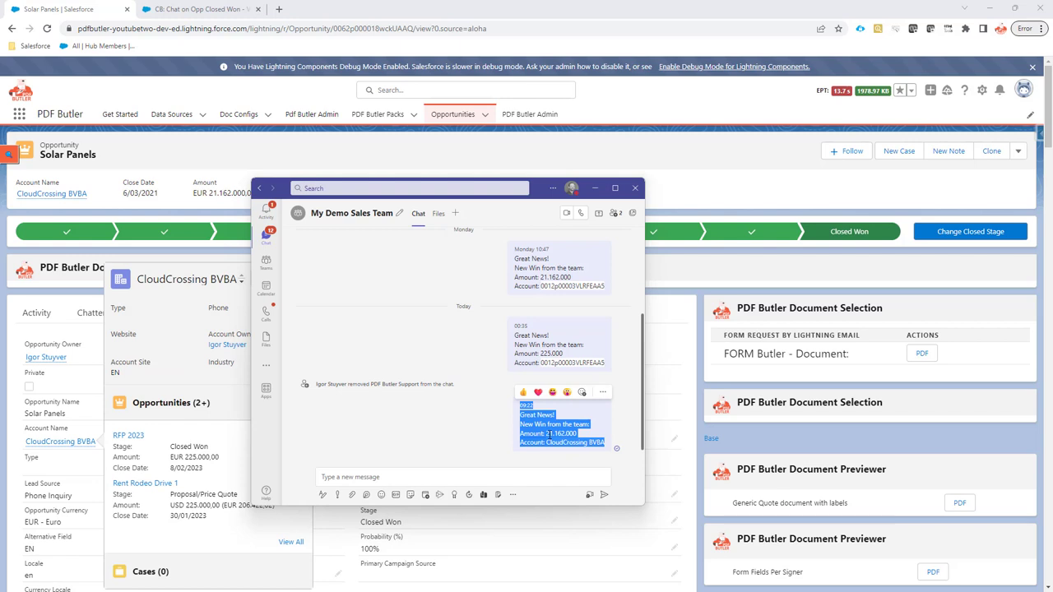
pyautogui.click(635, 188)
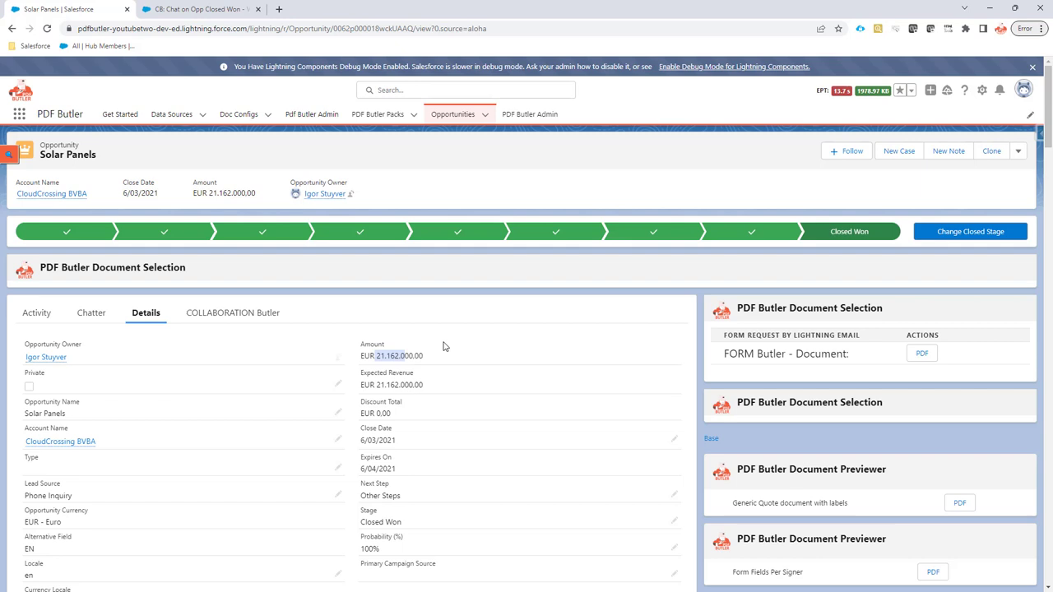
pyautogui.moveTo(506, 339)
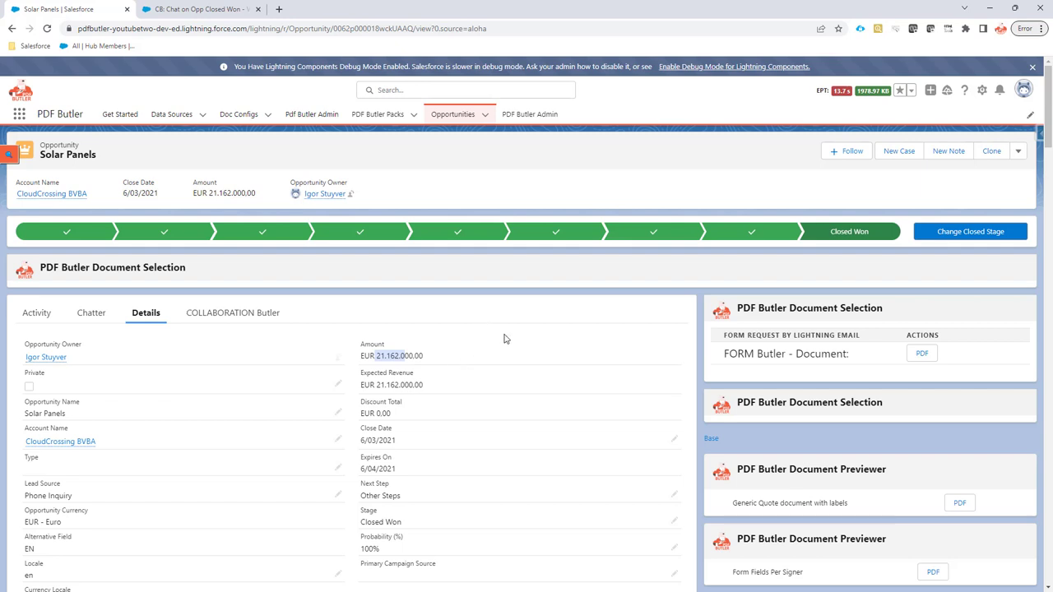